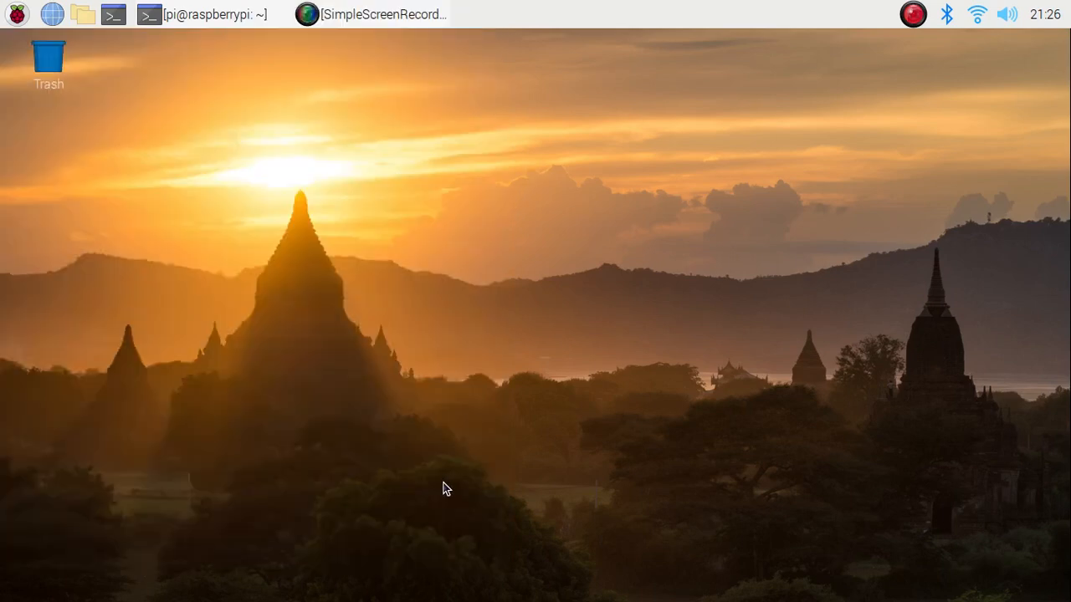
mouse_move(444, 492)
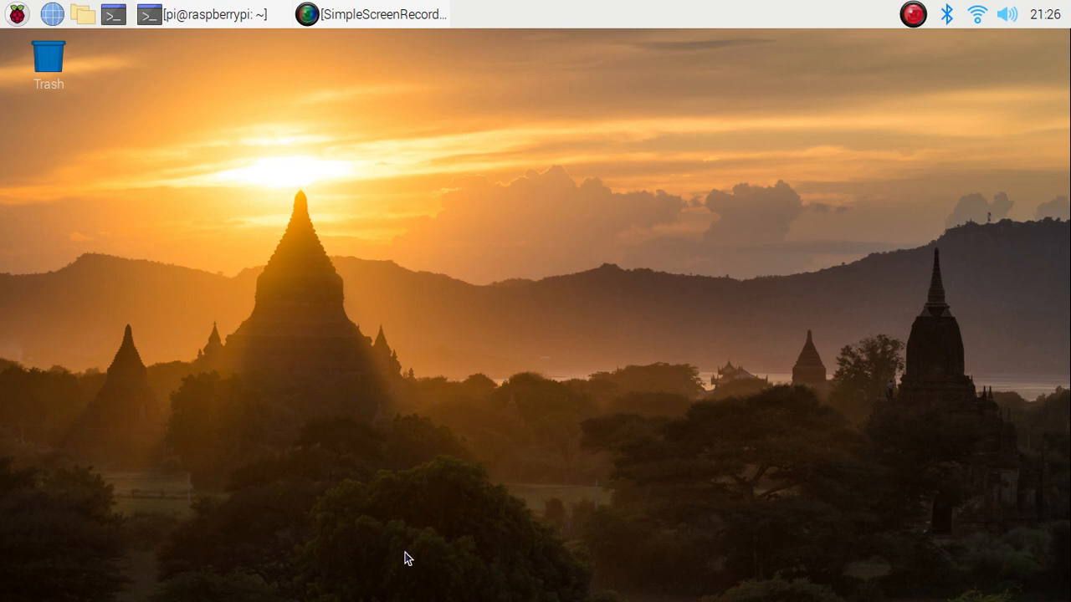
mouse_move(315, 493)
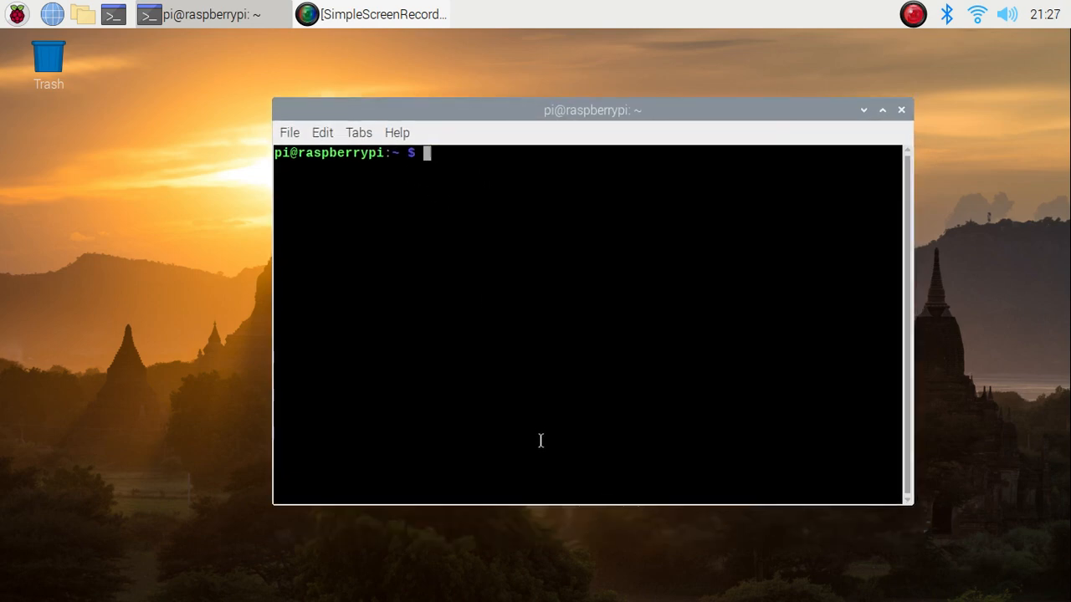
- Type the command 'sudo nano /etc/dhcpcd.conf' at the LXTerminal prompt without running it
text(sudo)
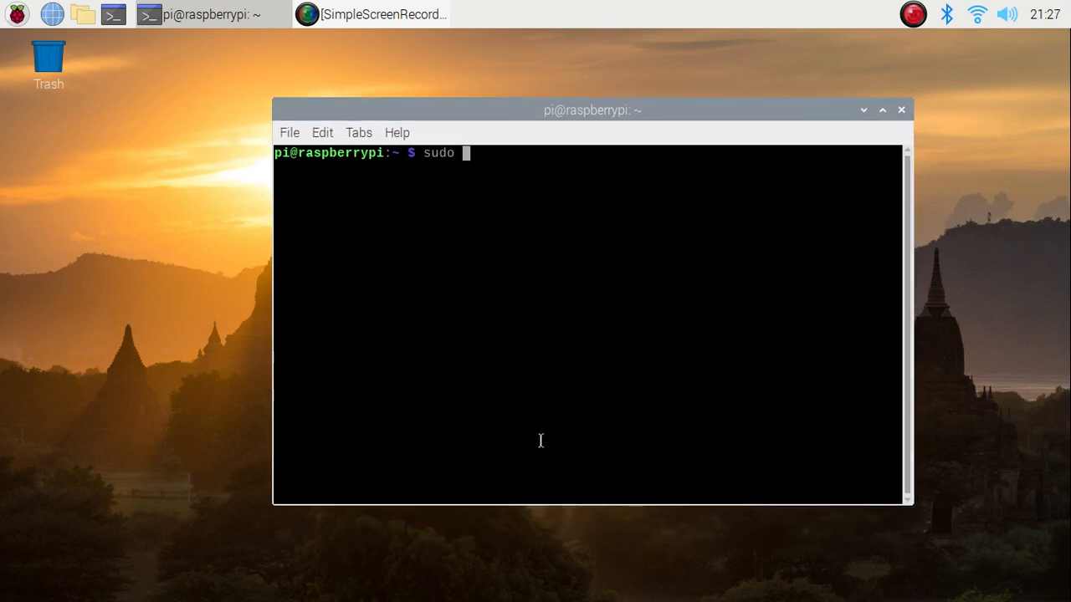
text(nano)
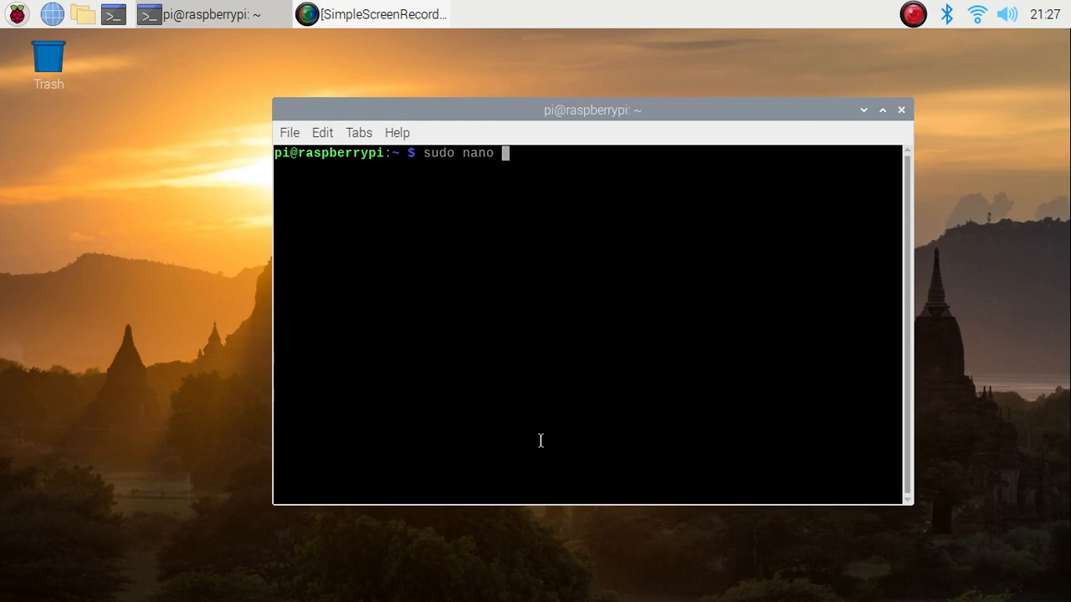
text(/etc/)
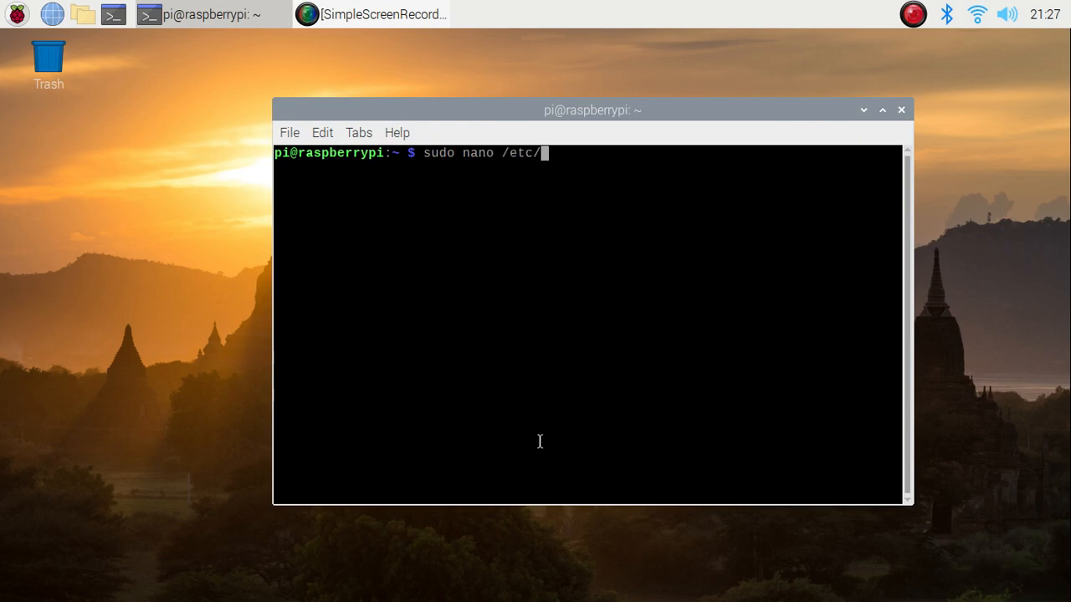
text(dhcpc.)
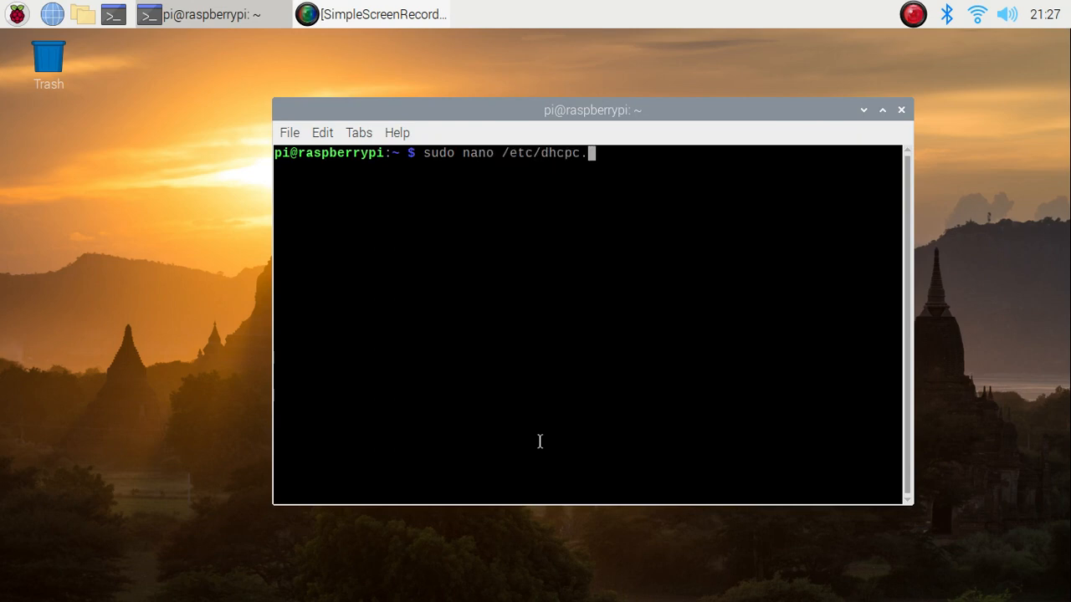
text(cv)
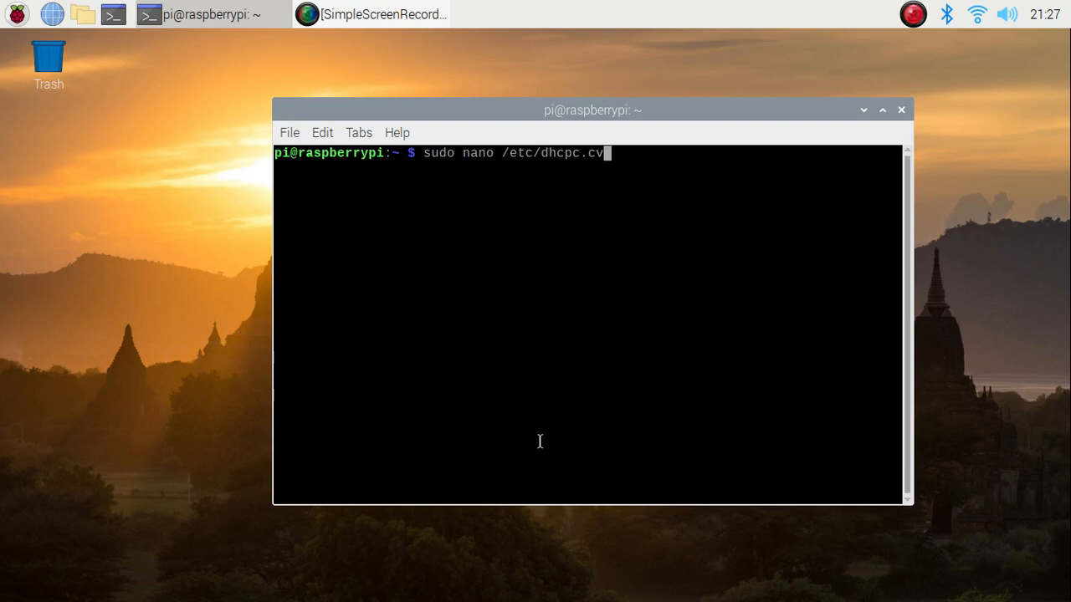
text(onf)
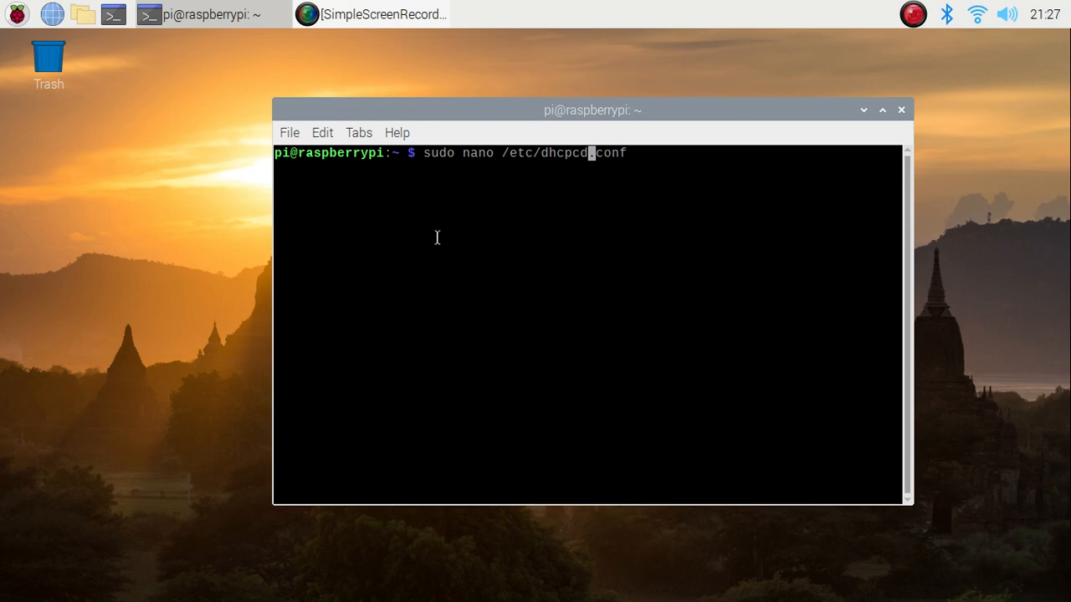
mouse_move(501, 160)
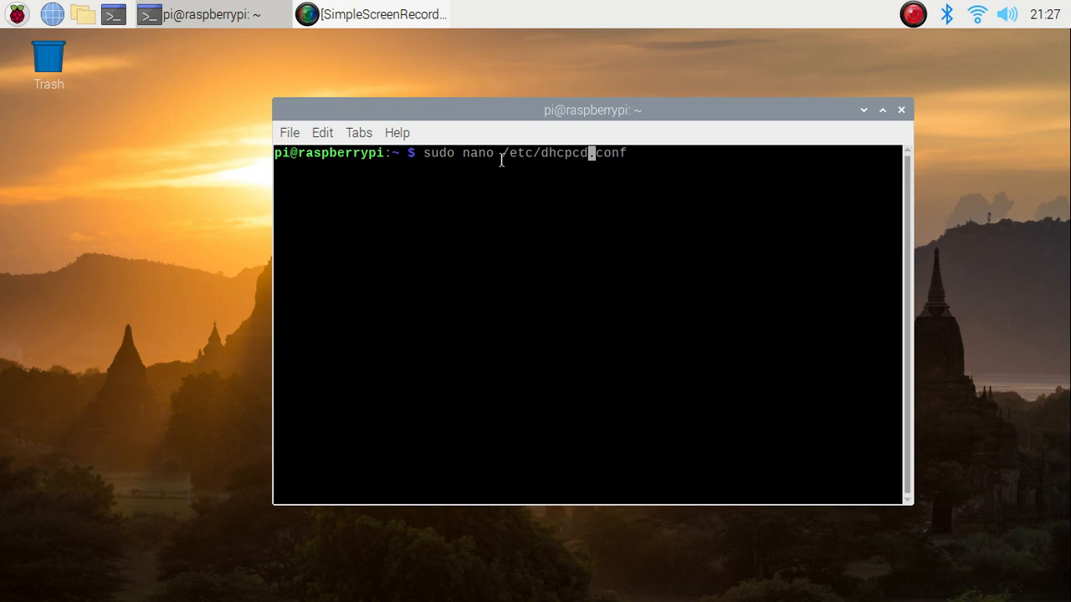
mouse_move(626, 180)
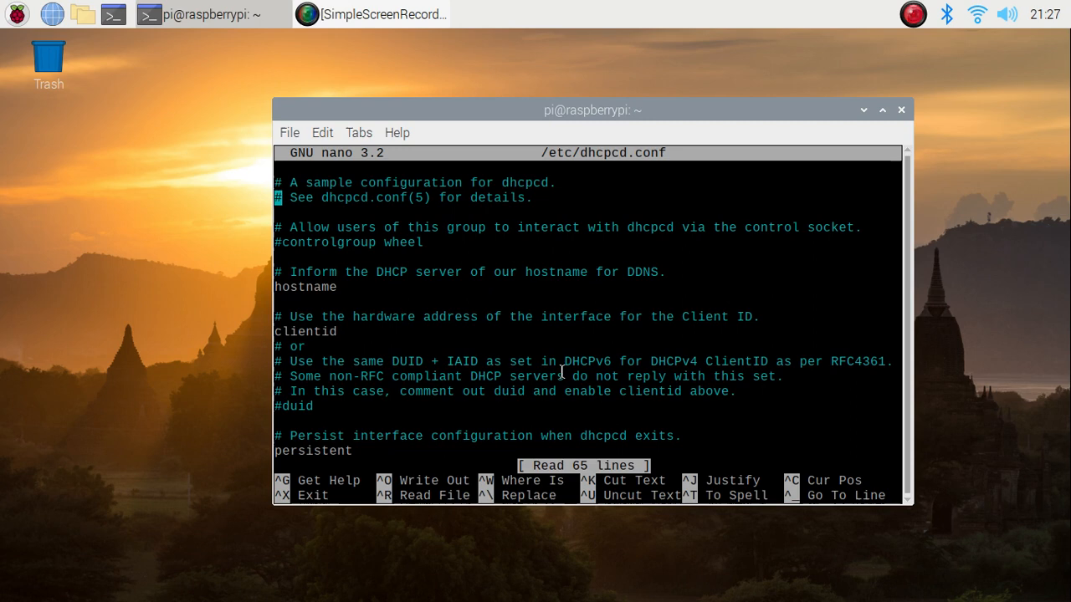
- Scroll to the end of dhcpcd.conf to view the static IP 192.168.0.40, router and DNS lines
scroll(down, 3)
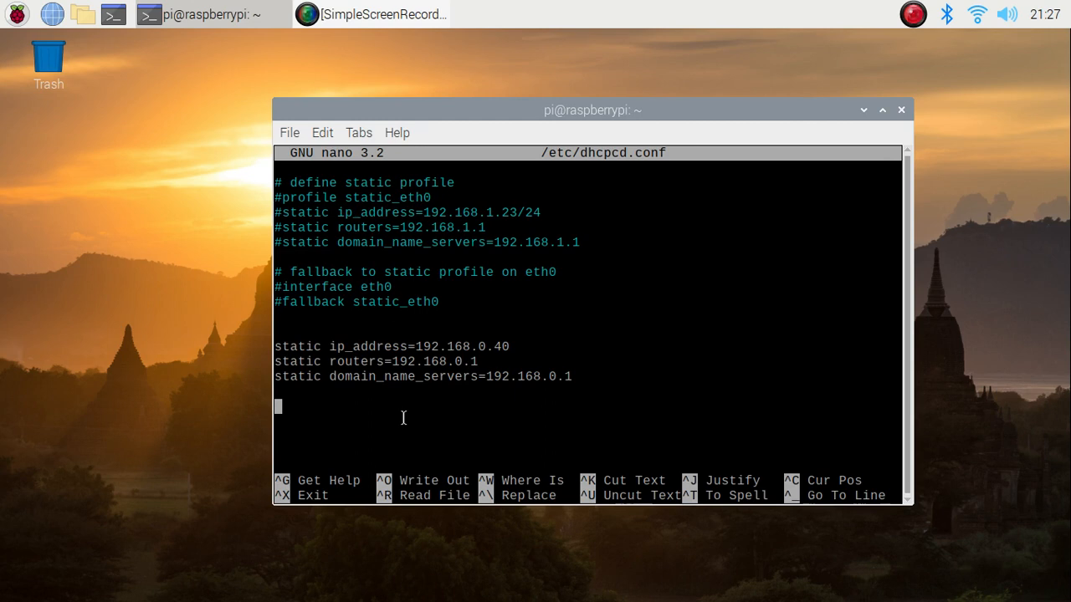
mouse_move(424, 346)
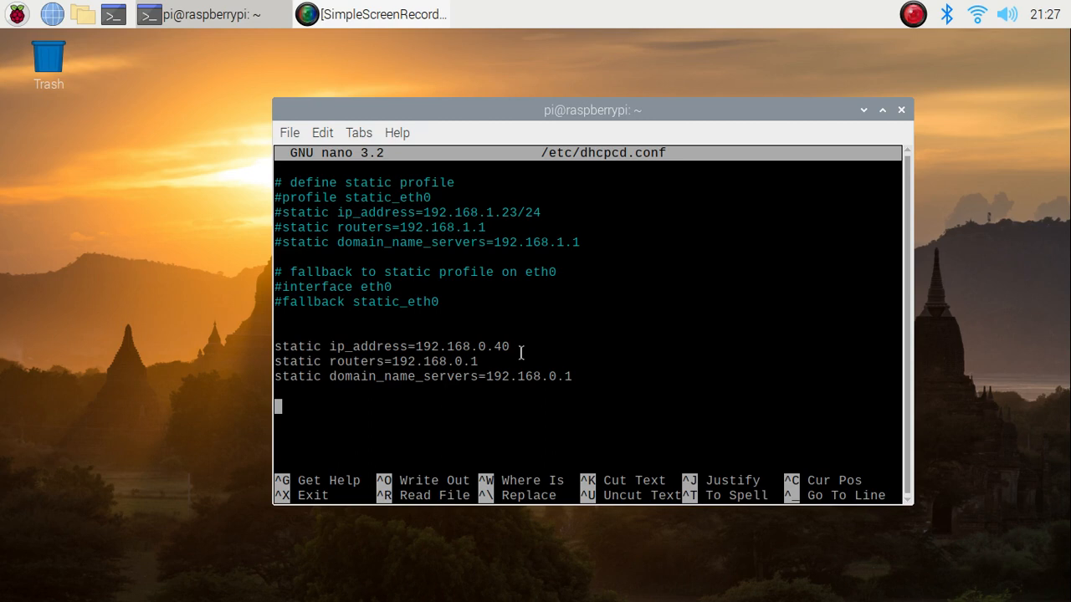
mouse_move(405, 376)
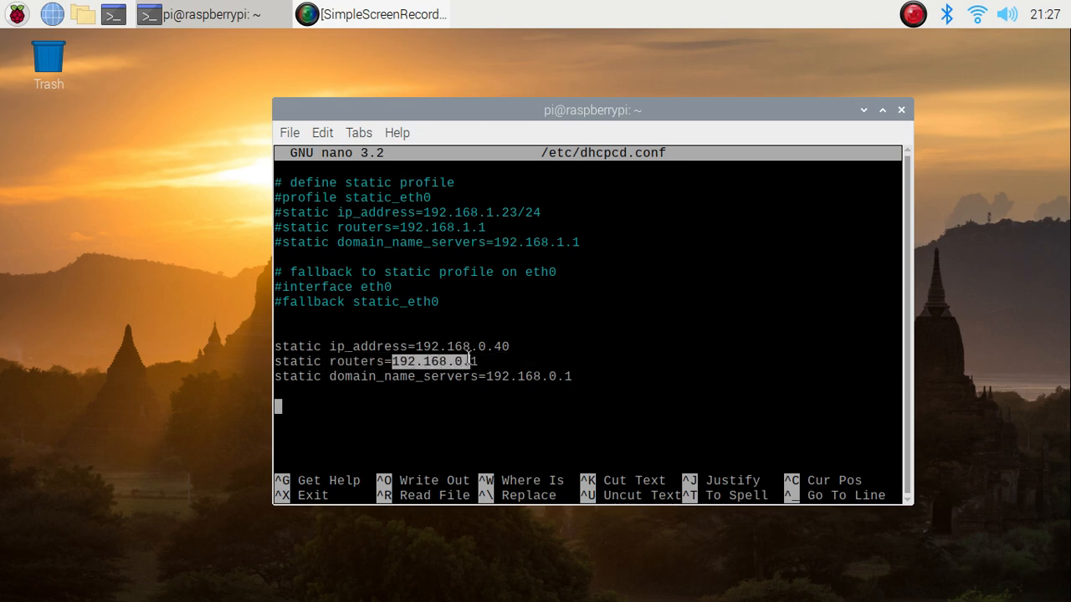
mouse_move(507, 429)
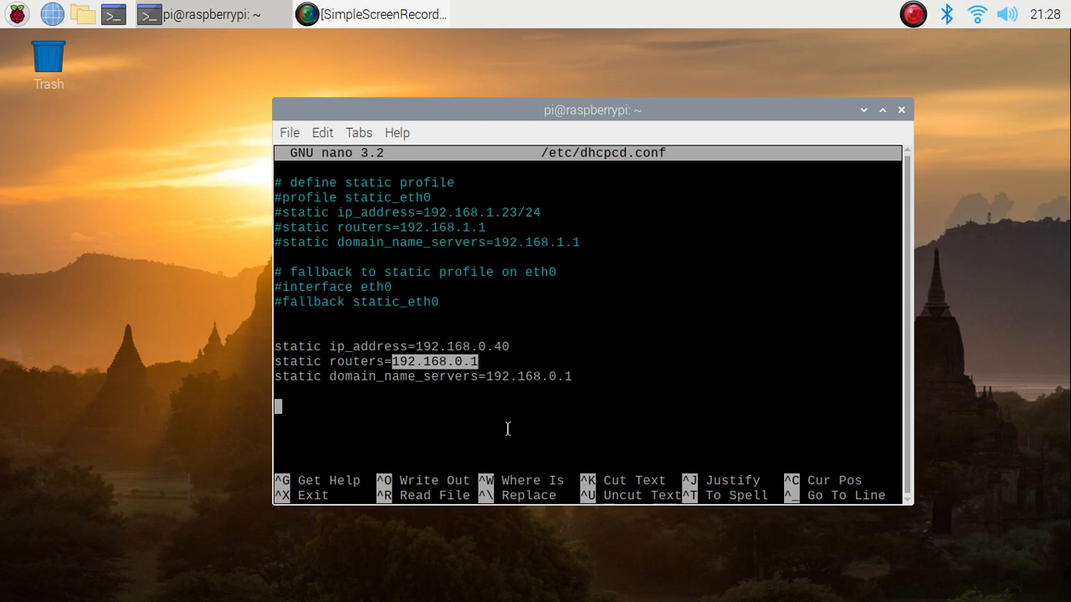
mouse_move(378, 387)
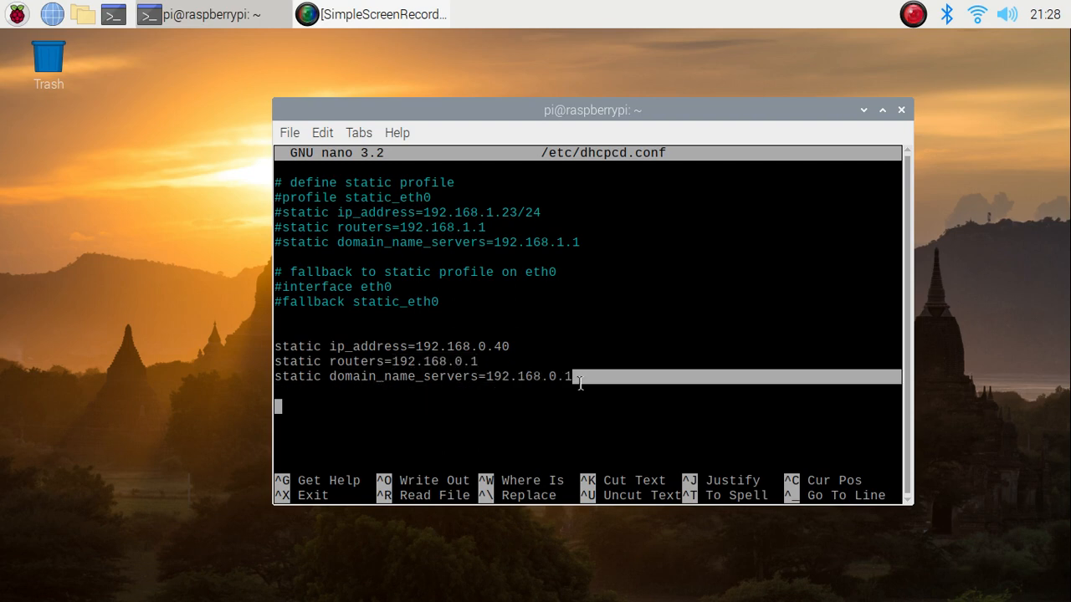
mouse_move(486, 389)
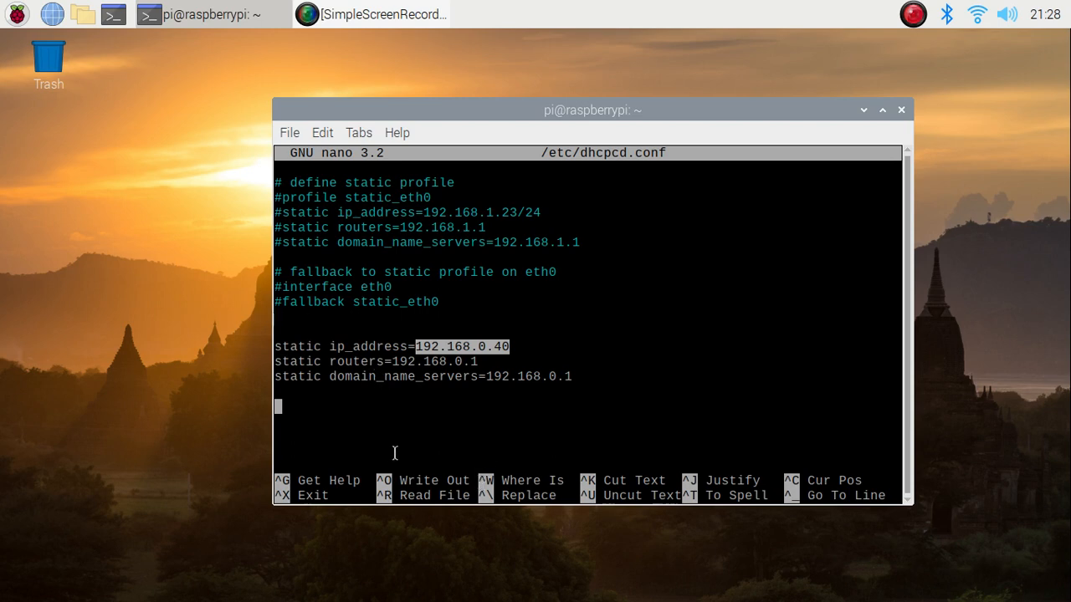
mouse_move(409, 460)
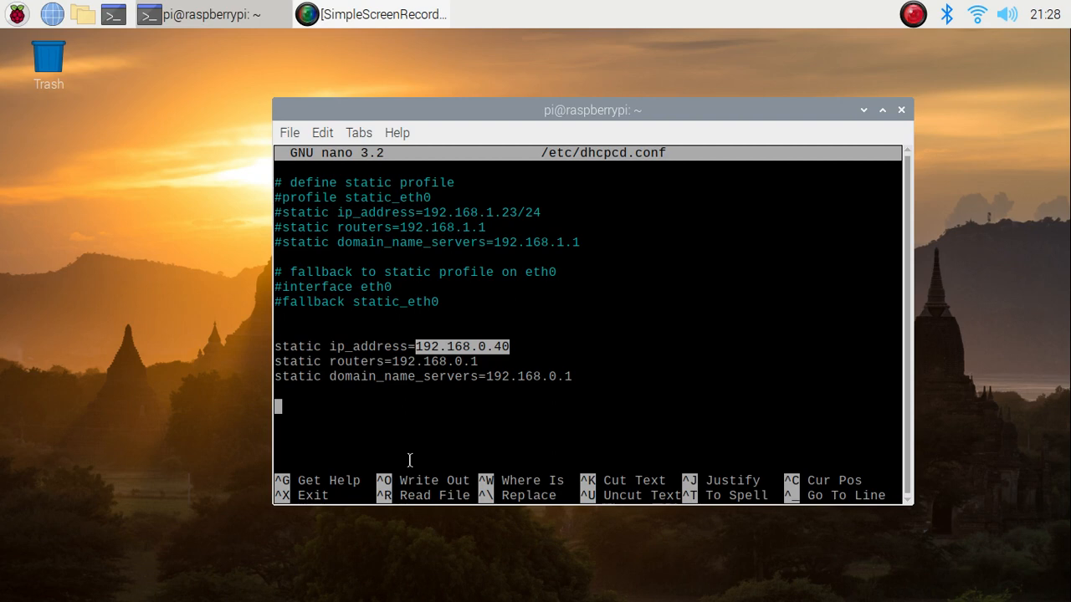
- Exit nano with Ctrl+X, leaving dhcpcd.conf closed at an empty shell prompt
key(ctrl+x)
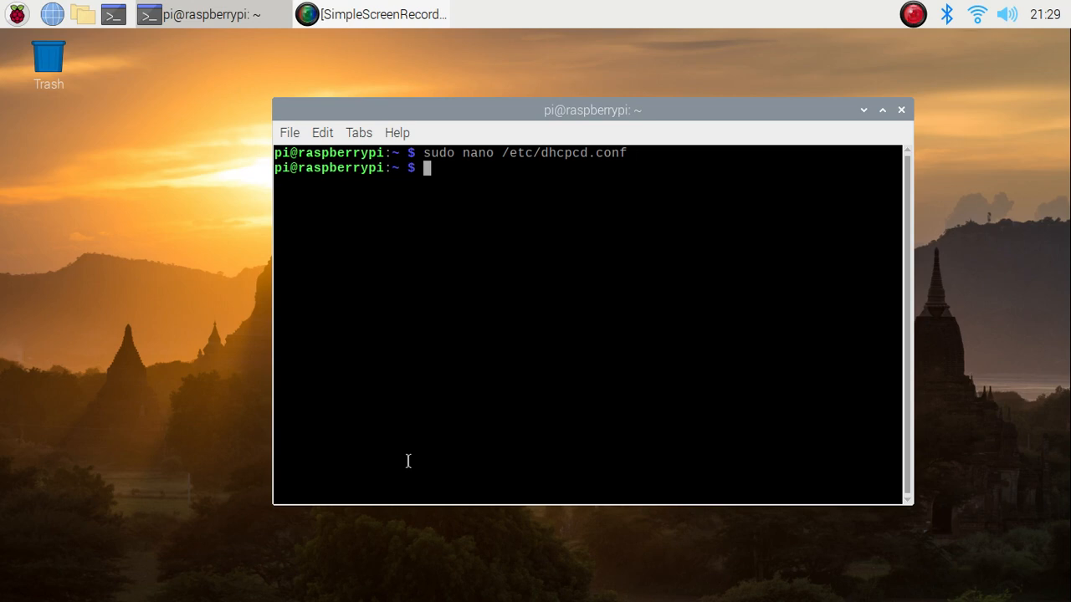
- Run ifconfig to confirm wlan0 holds the address 192.168.0.40
text(ifco)
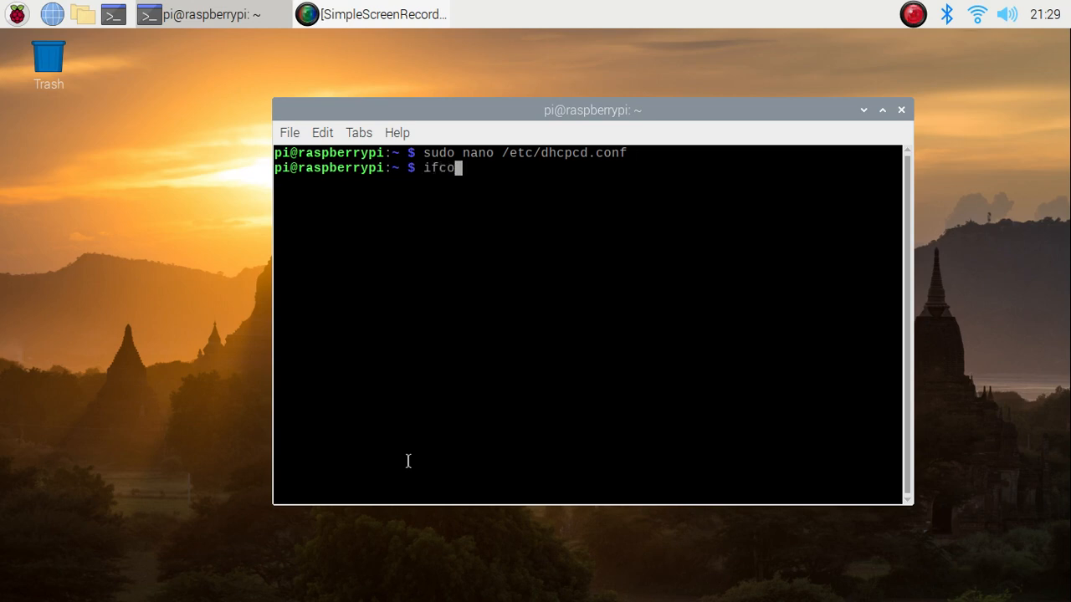
key(Return)
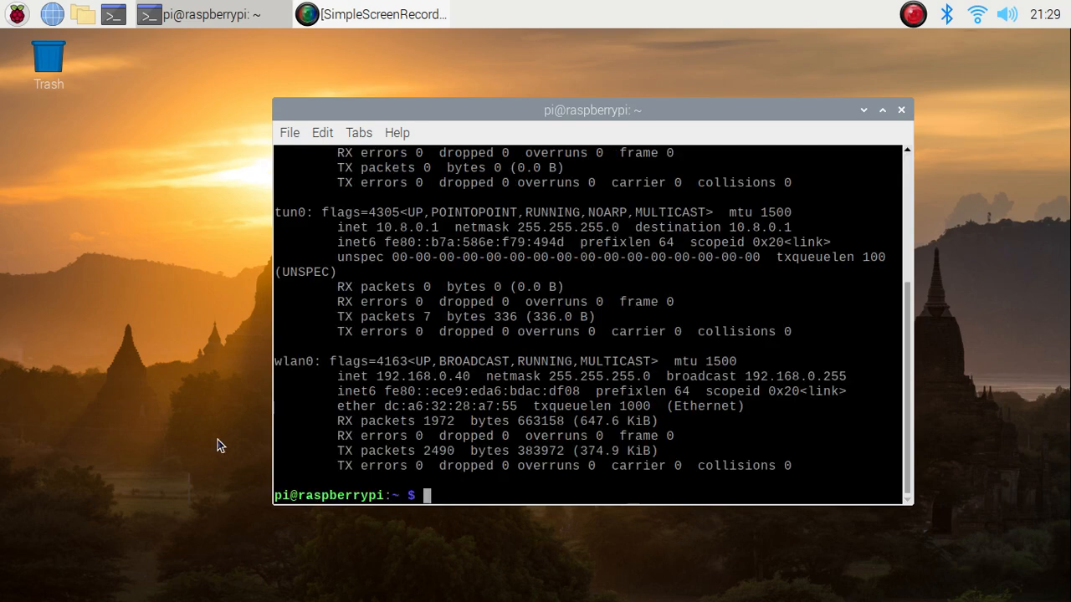
mouse_move(448, 385)
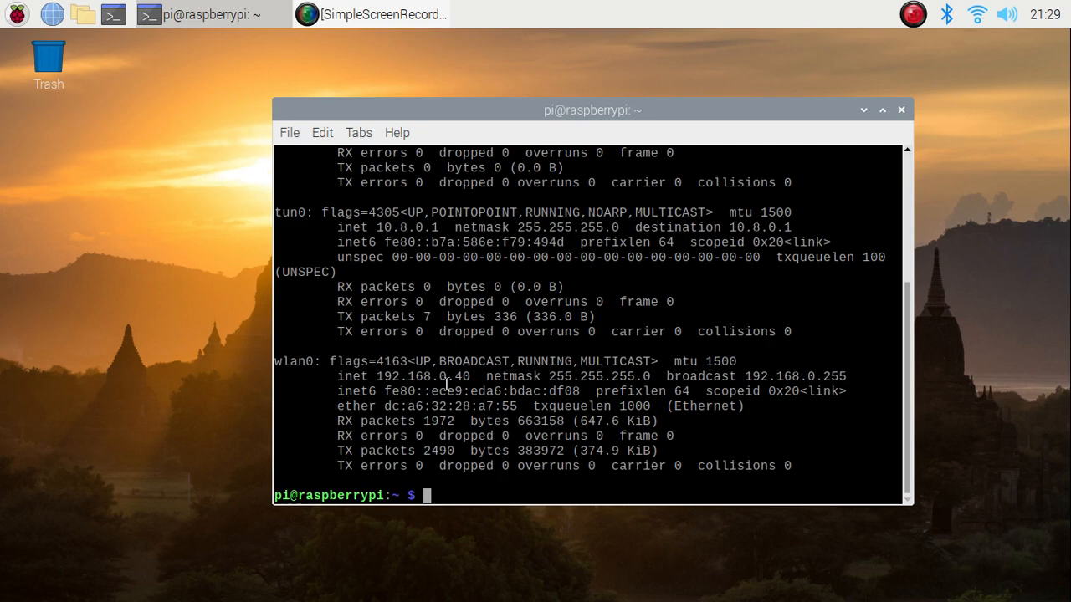
mouse_move(460, 371)
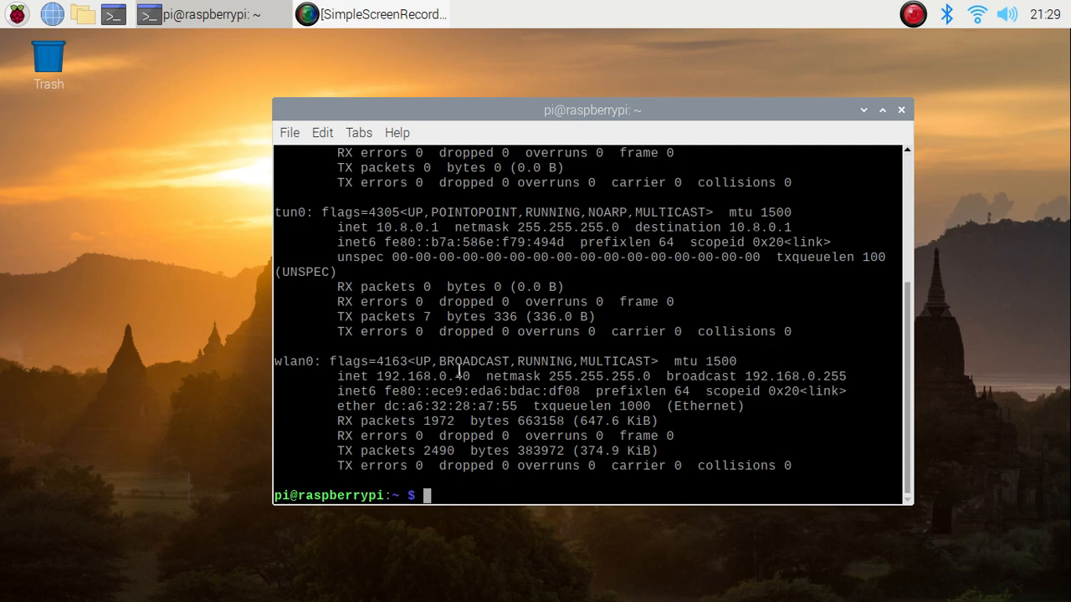